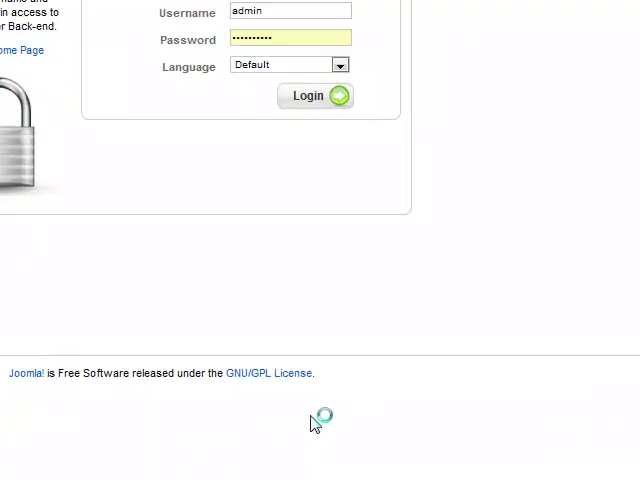
# Step: Log in to the Joomla administrator back-end with the admin credentials
pyautogui.click(315, 95)
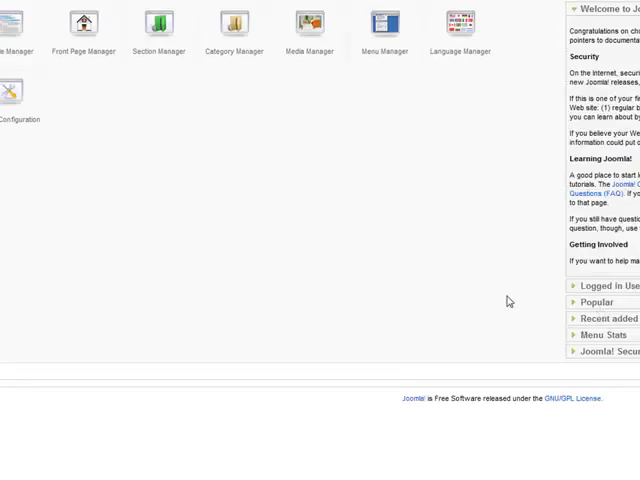
# Step: Open the Article Manager from the Content menu
pyautogui.click(113, 28)
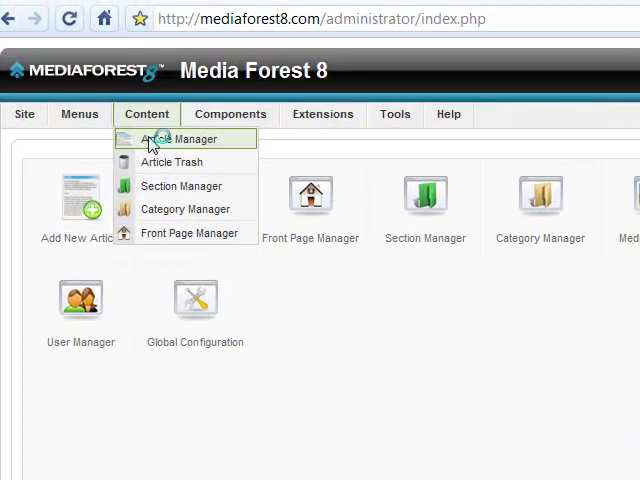
pyautogui.click(180, 139)
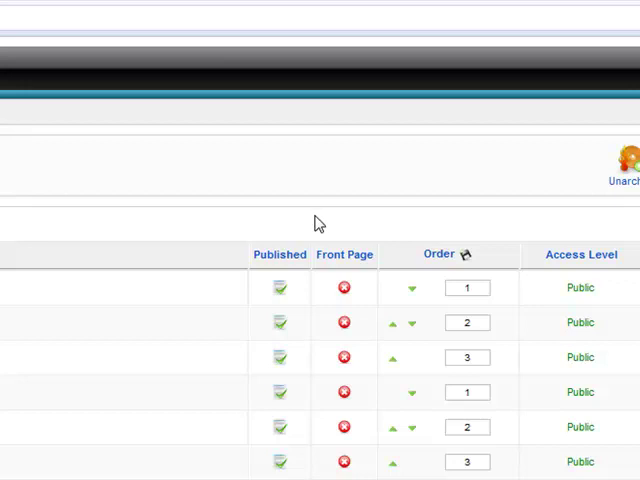
pyautogui.moveTo(307, 230)
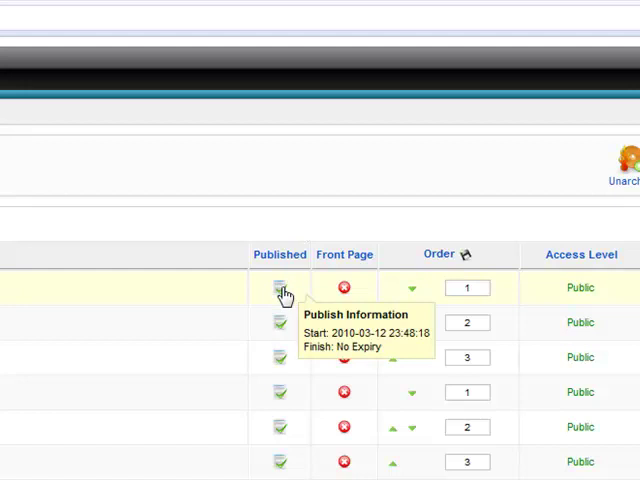
pyautogui.scroll(-3)
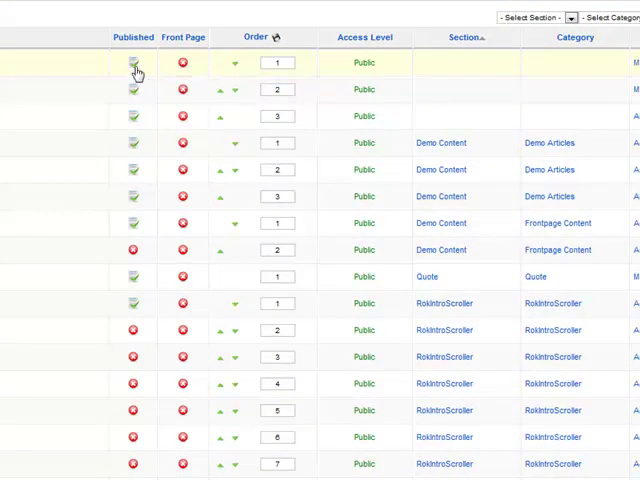
pyautogui.moveTo(133, 62)
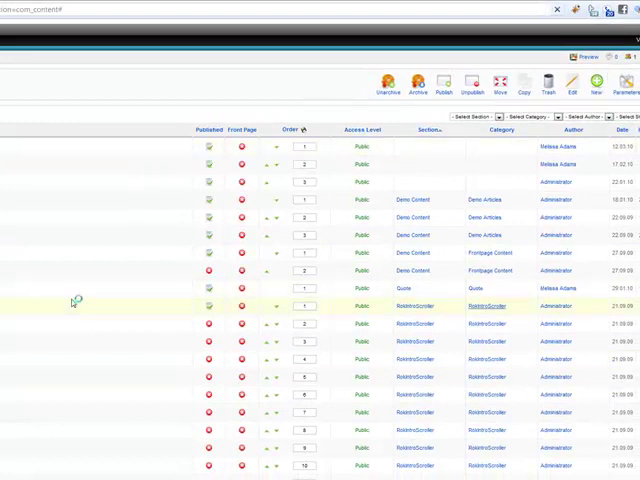
pyautogui.moveTo(33, 306)
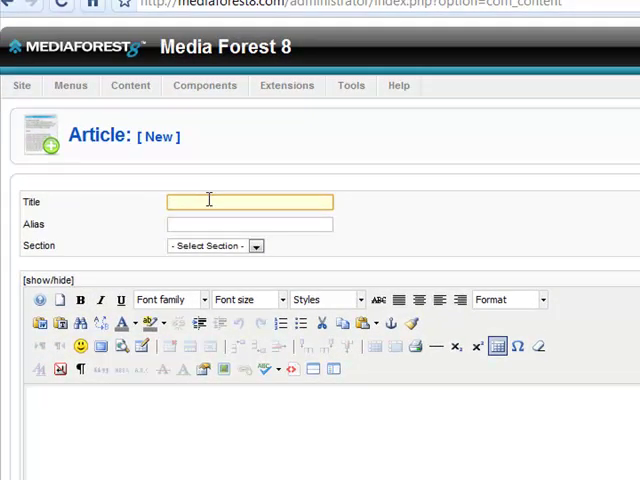
# Step: Title the new article 'Test Article' and move into the body editor
pyautogui.write('Test Art')
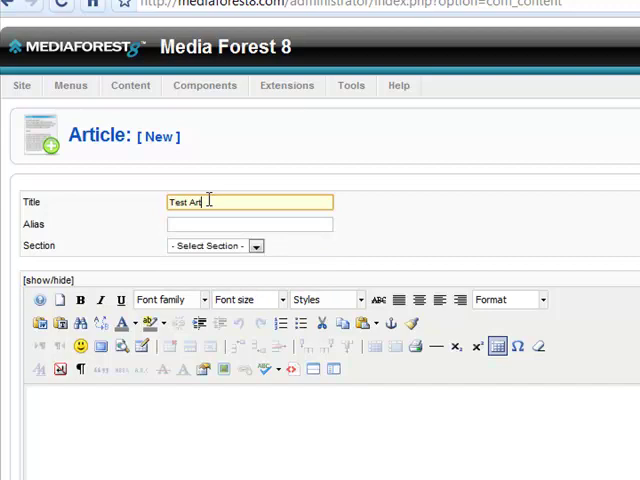
pyautogui.write('icle')
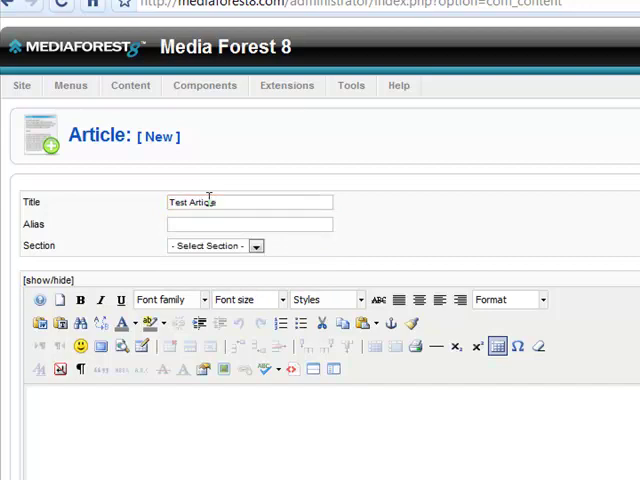
pyautogui.click(249, 223)
pyautogui.write('enter your con')
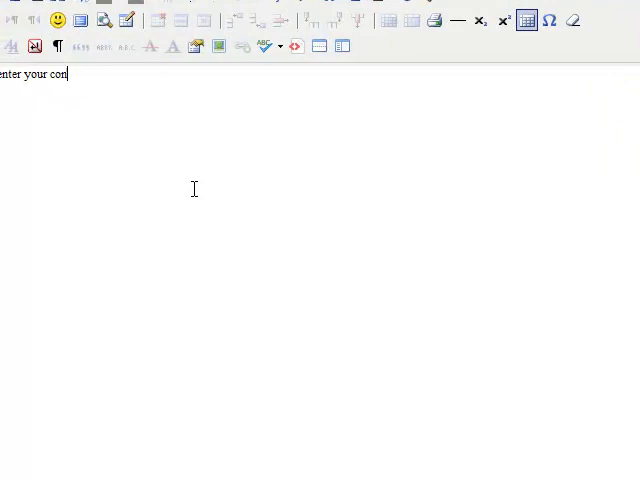
# Step: Finish the body text ('...tent here!') and publish Test Article in the Newsflash category
pyautogui.write('tent here!')
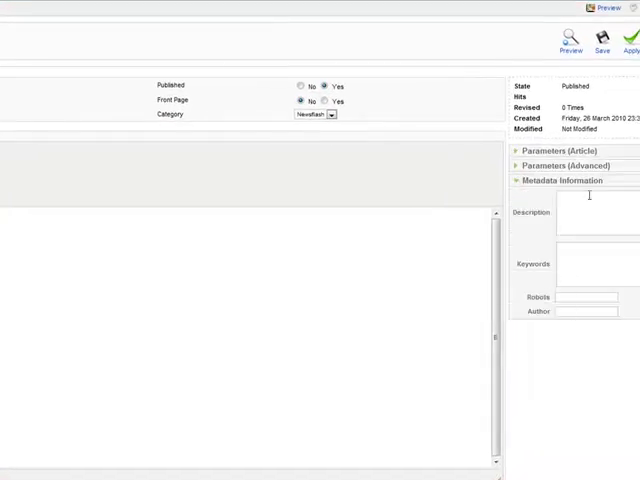
pyautogui.click(585, 263)
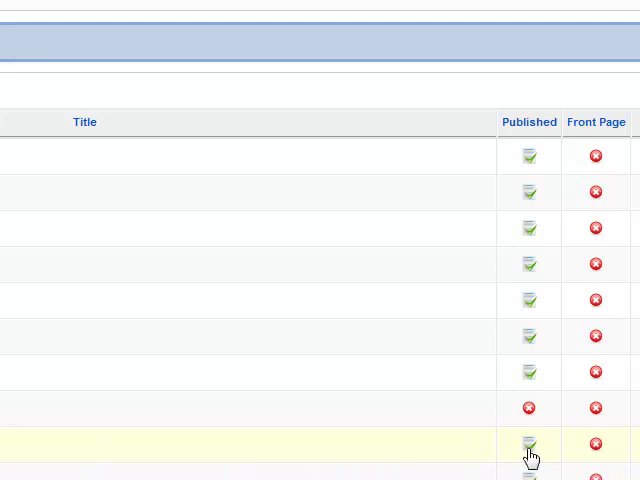
pyautogui.moveTo(610, 452)
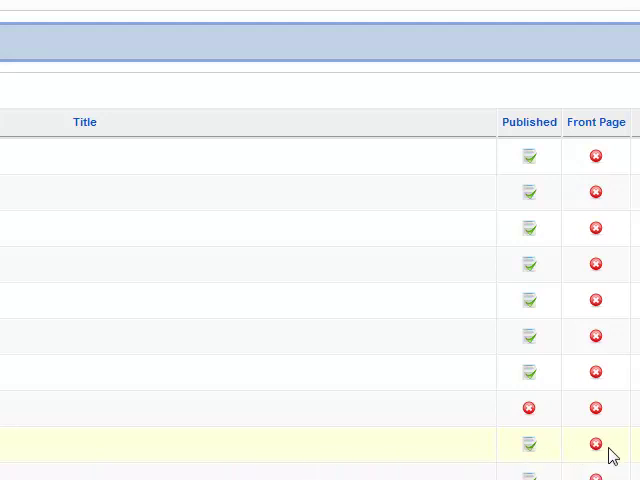